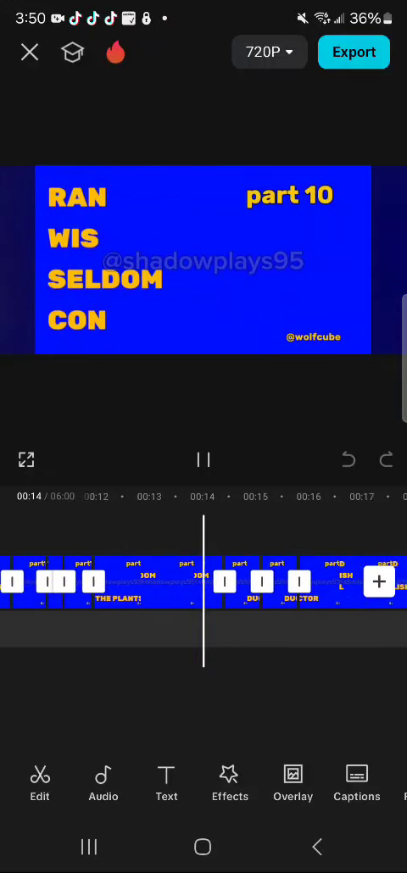
pyautogui.hscroll(-3)
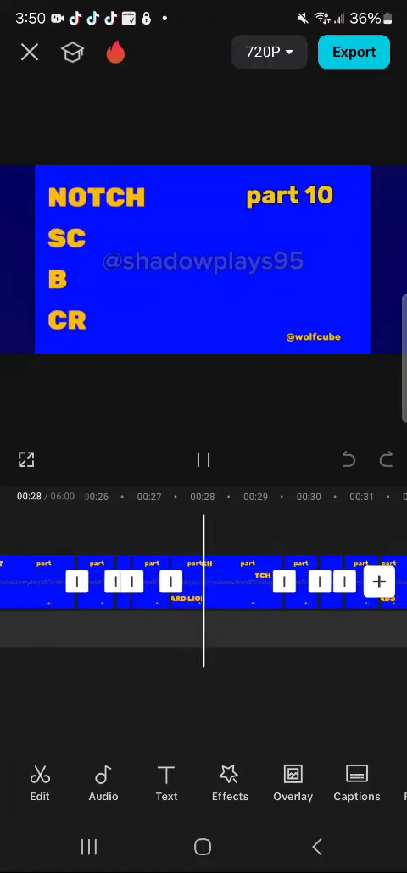
pyautogui.hscroll(-3)
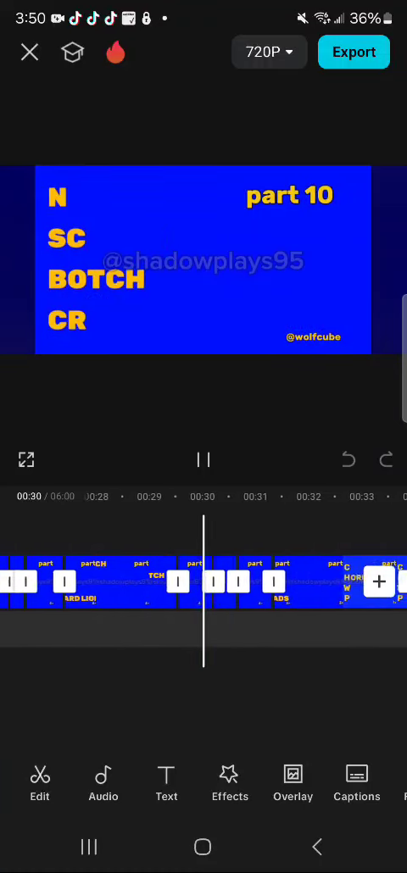